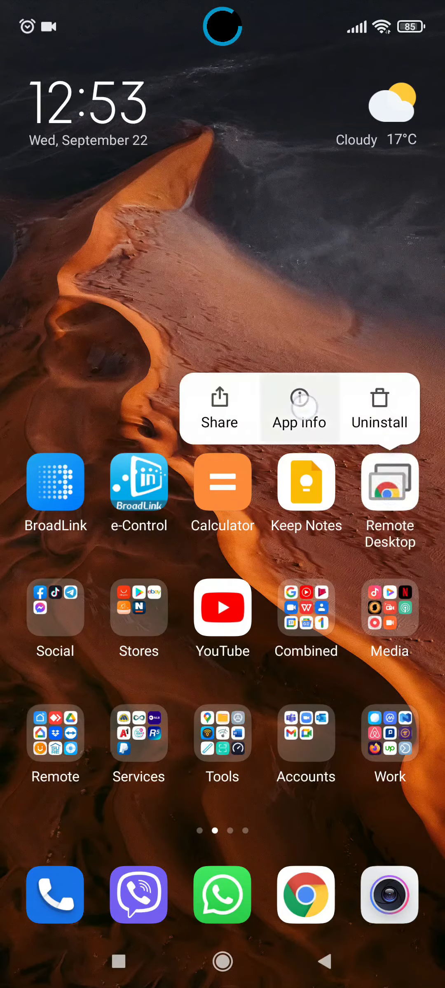
Switch on Autostart for Remote Desktop from its App info and accept the warning
{"action": "left_click", "coordinate": [299, 408]}
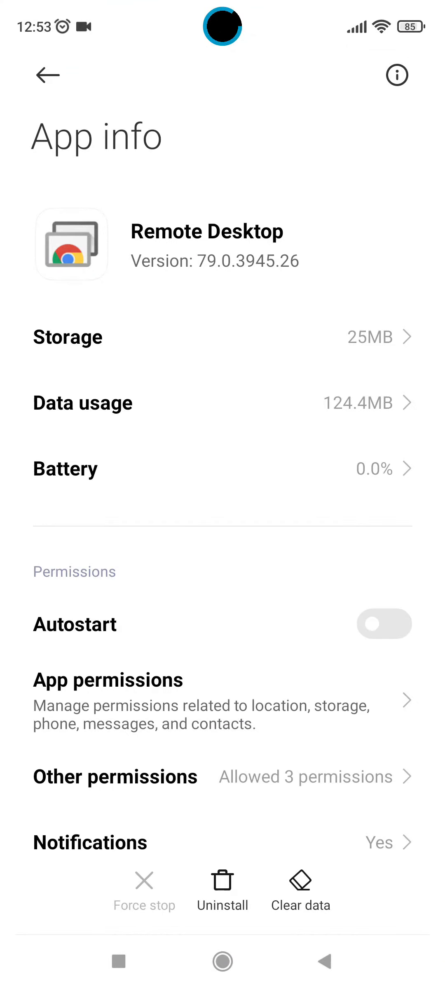
{"action": "scroll", "scroll_direction": "up", "scroll_amount": 3}
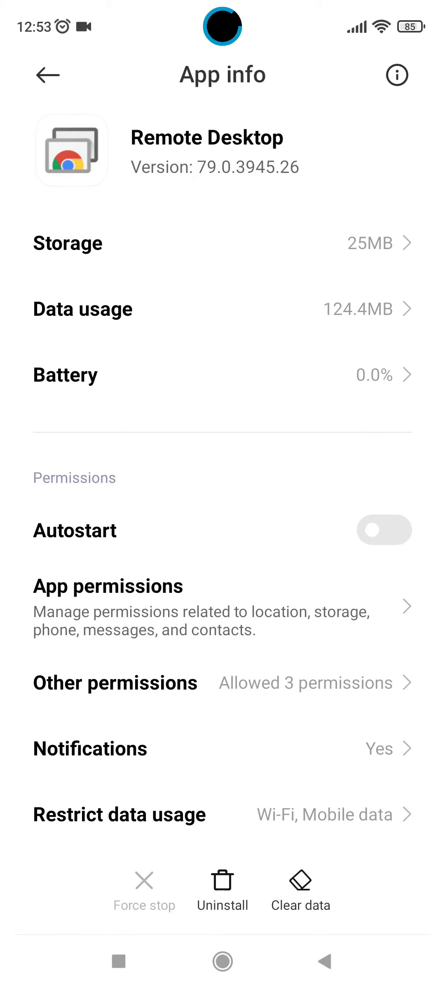
{"action": "left_click", "coordinate": [384, 530]}
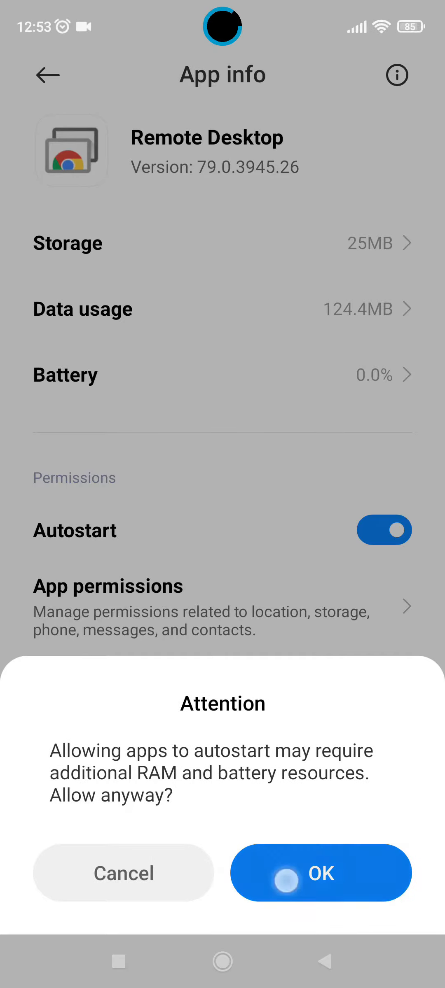
{"action": "left_click", "coordinate": [320, 873]}
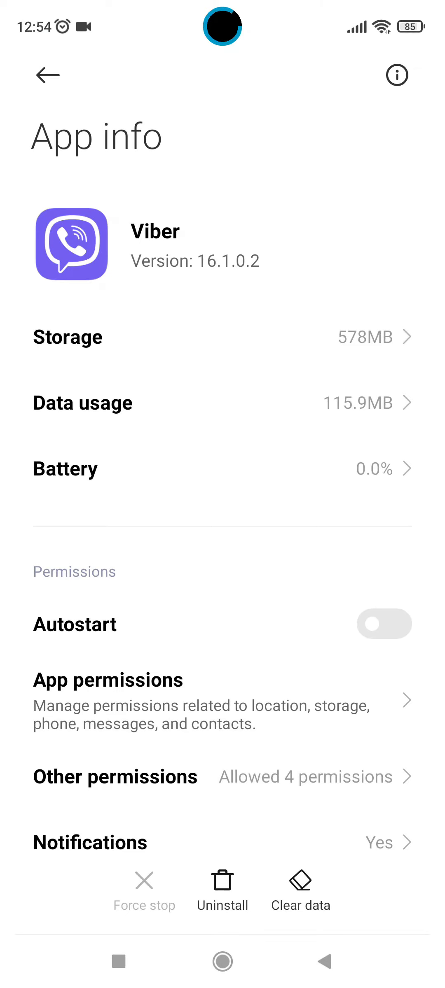
Turn on Viber's Autostart, accept the warning, then return to the home screen
{"action": "left_click", "coordinate": [384, 624]}
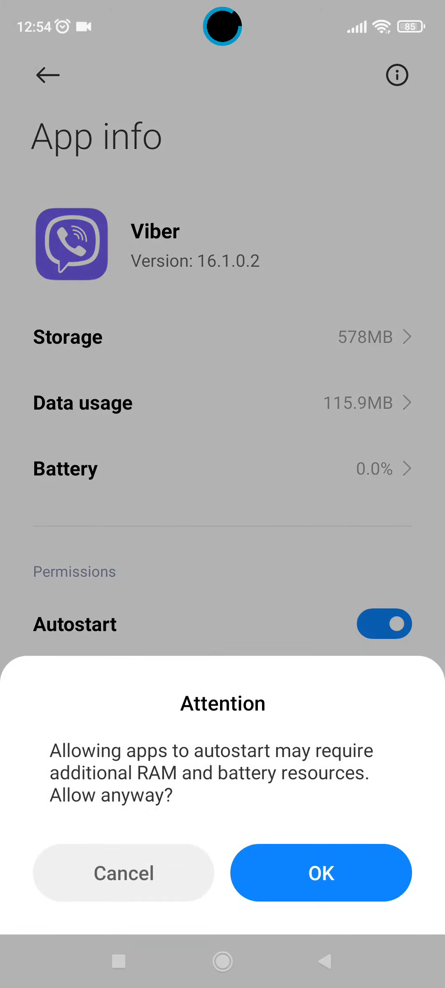
{"action": "left_click", "coordinate": [320, 873]}
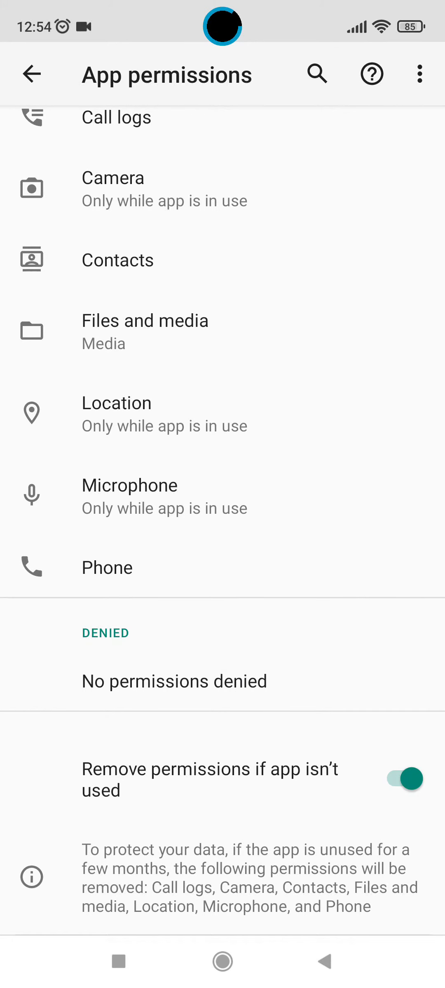
{"action": "left_click", "coordinate": [221, 962]}
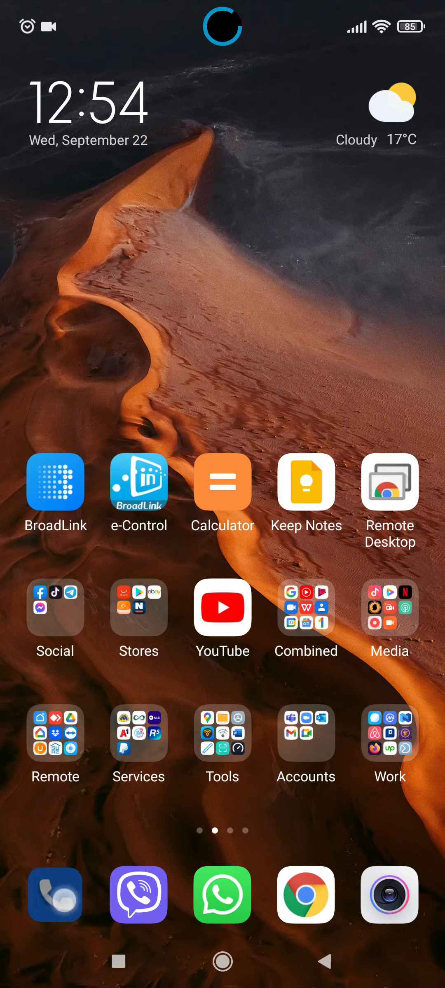
Launch Phone, then clear recent apps twice so only the locked Phone card remains
{"action": "left_click", "coordinate": [54, 895]}
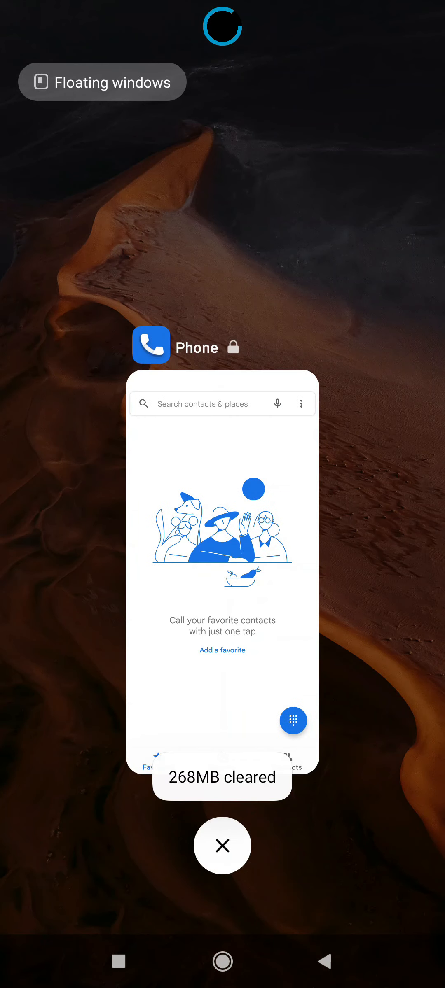
{"action": "left_click", "coordinate": [222, 846]}
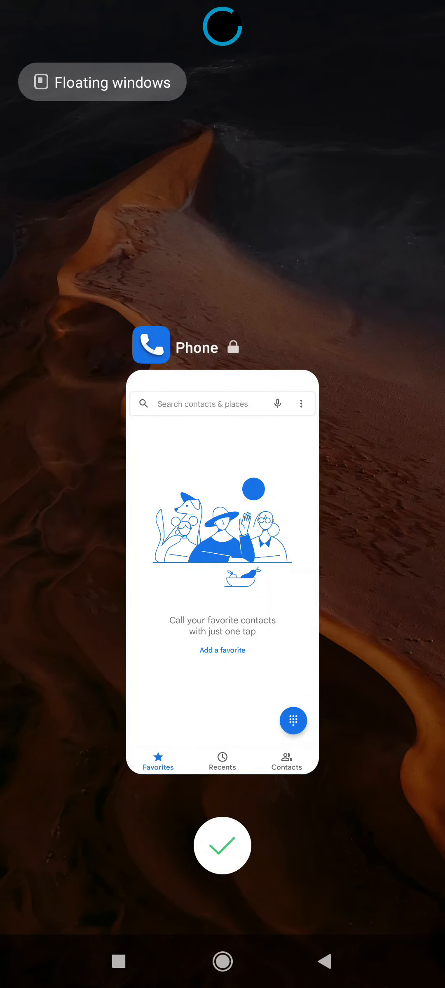
{"action": "left_click", "coordinate": [222, 846]}
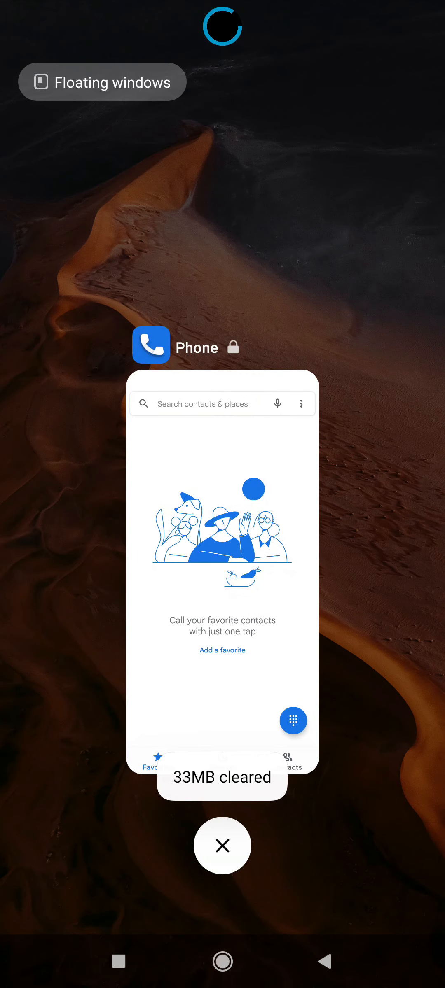